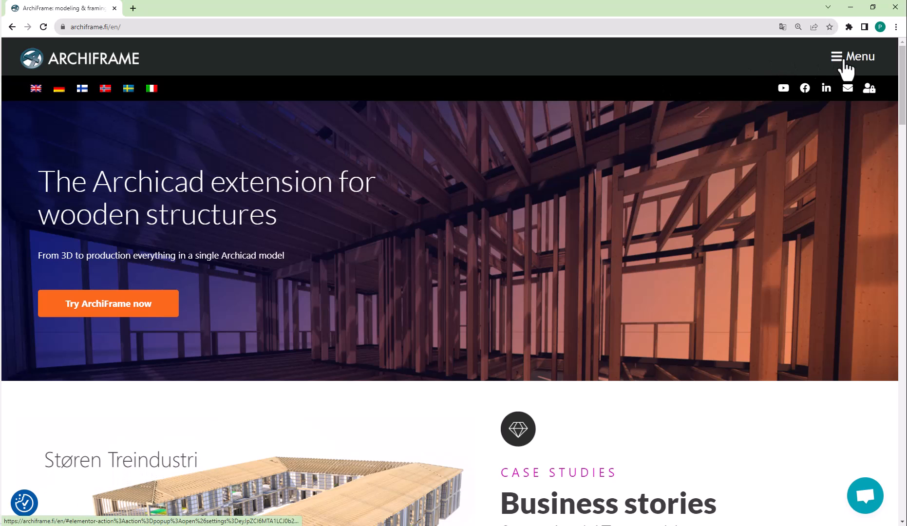
- Open the site menu and expand Get ArchiFrame to show Buy, Trial and Students
click(851, 57)
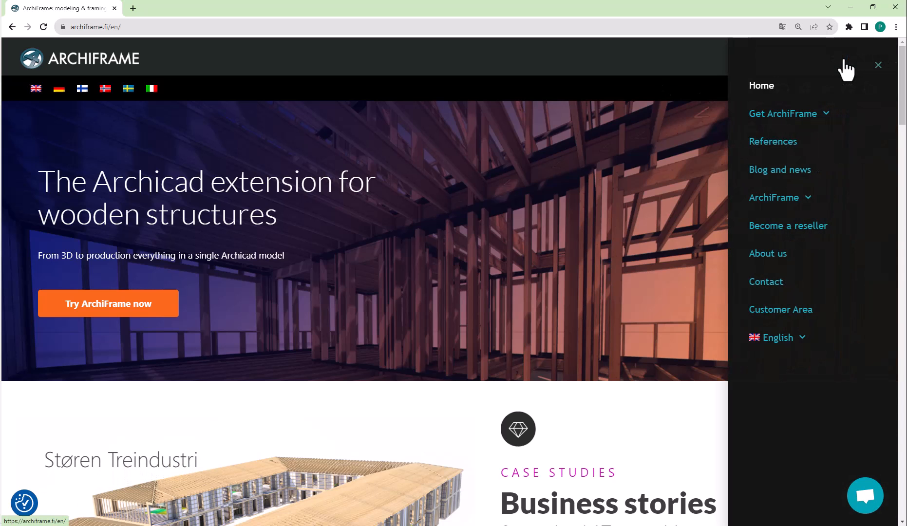
click(783, 114)
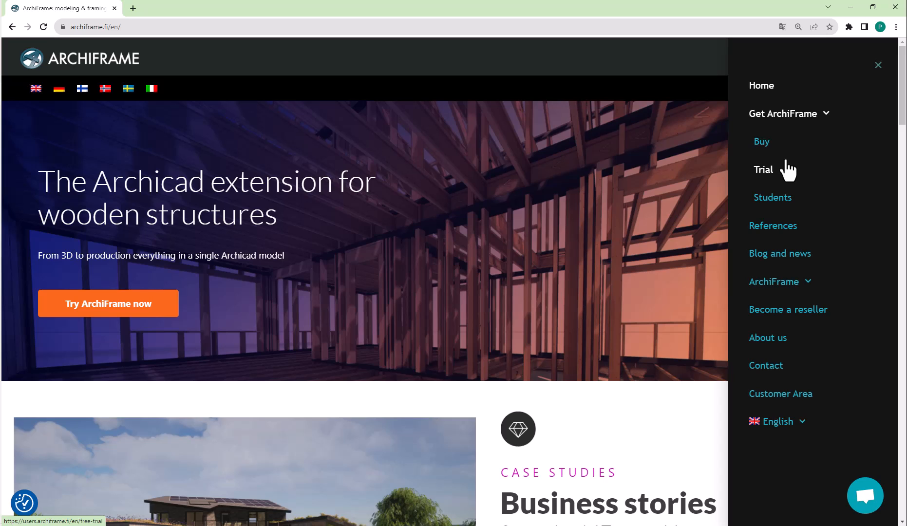
- Open the Trial page, review the filled-in registration form, and send it
click(762, 170)
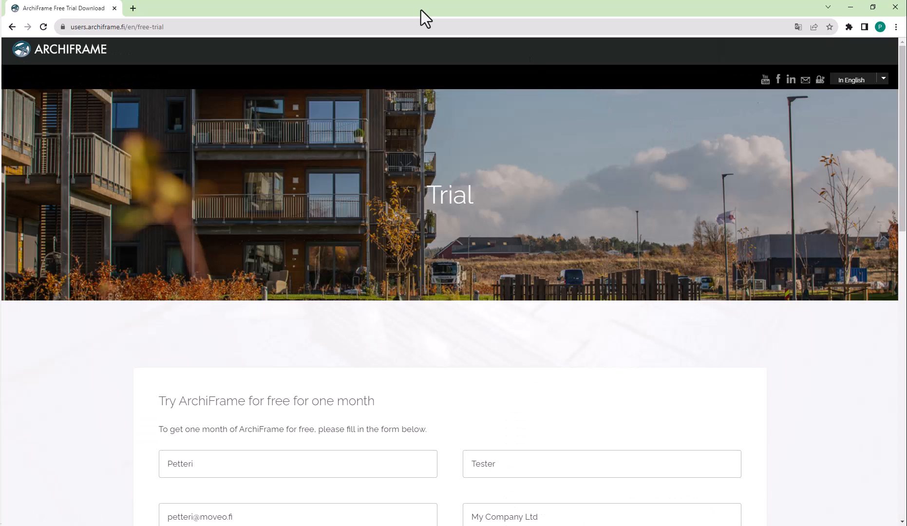
scroll(down, 3)
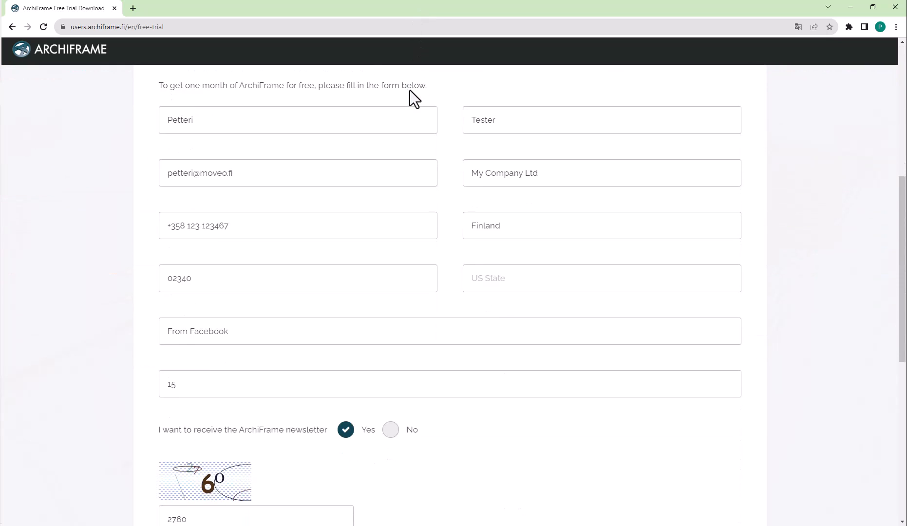
scroll(down, 3)
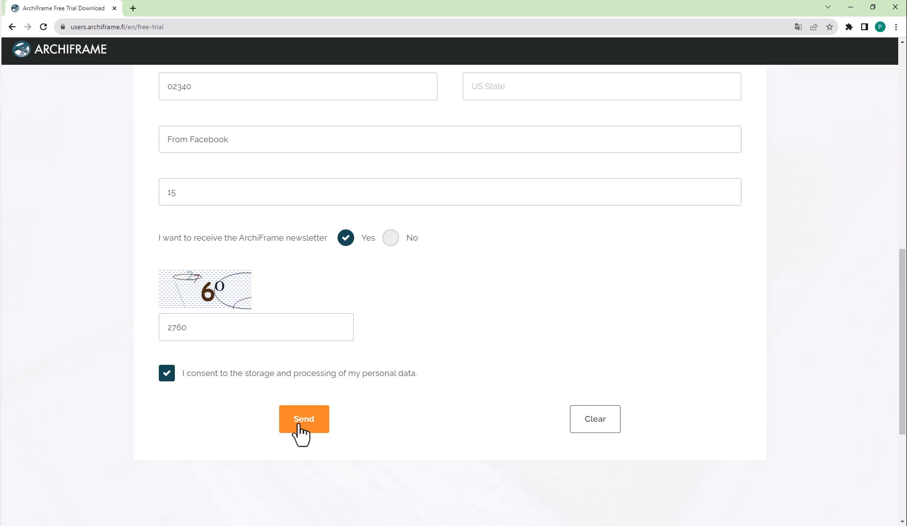
click(303, 419)
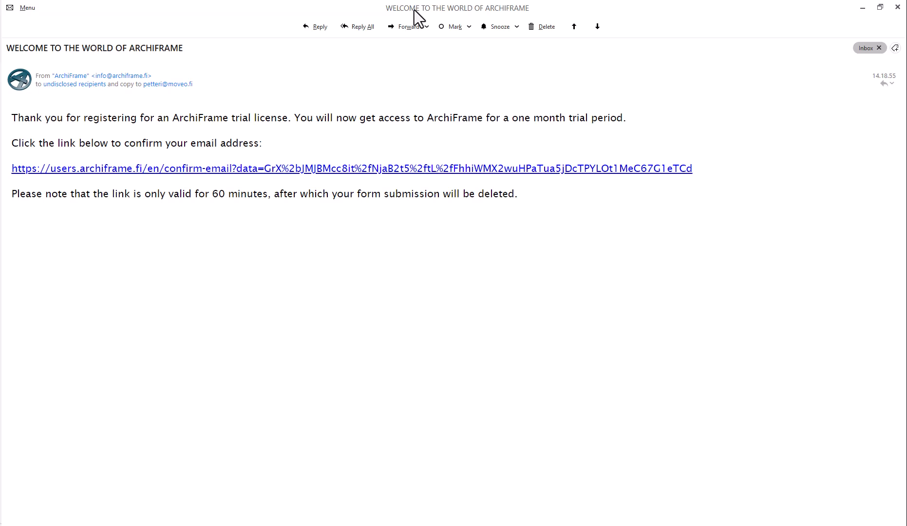
mouse_move(341, 176)
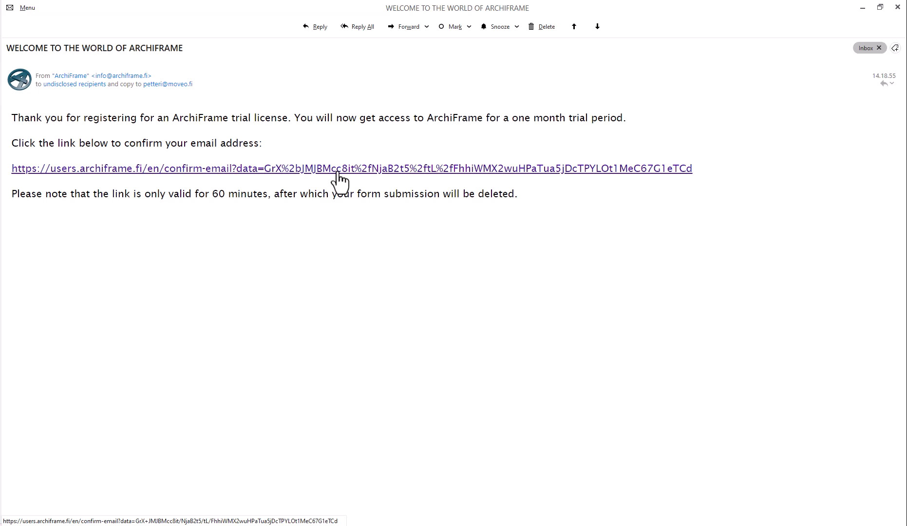
mouse_move(435, 65)
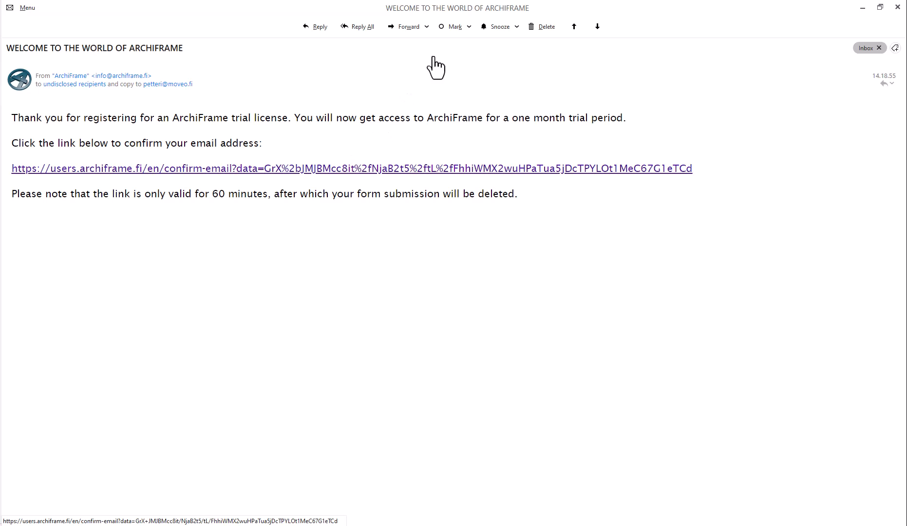
- Confirm the email address, then sign in to the customer area with the emailed trial password
click(352, 168)
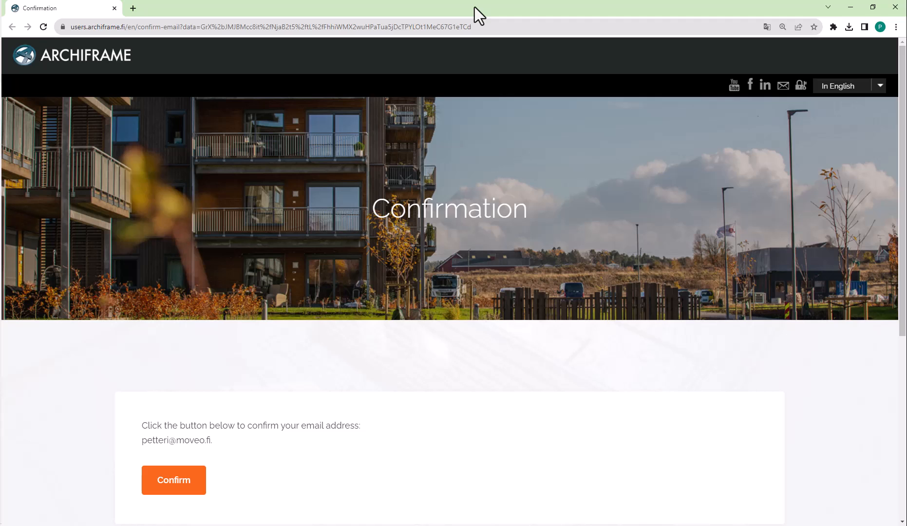
click(173, 480)
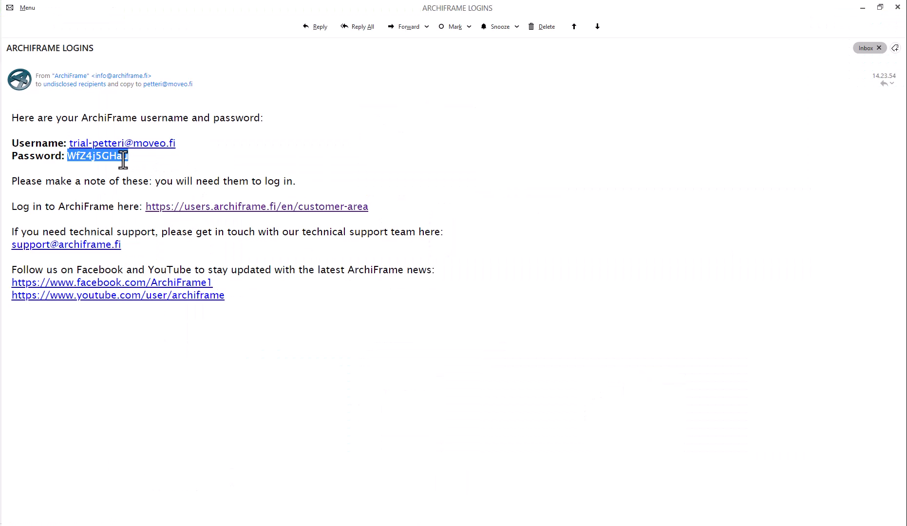
click(256, 207)
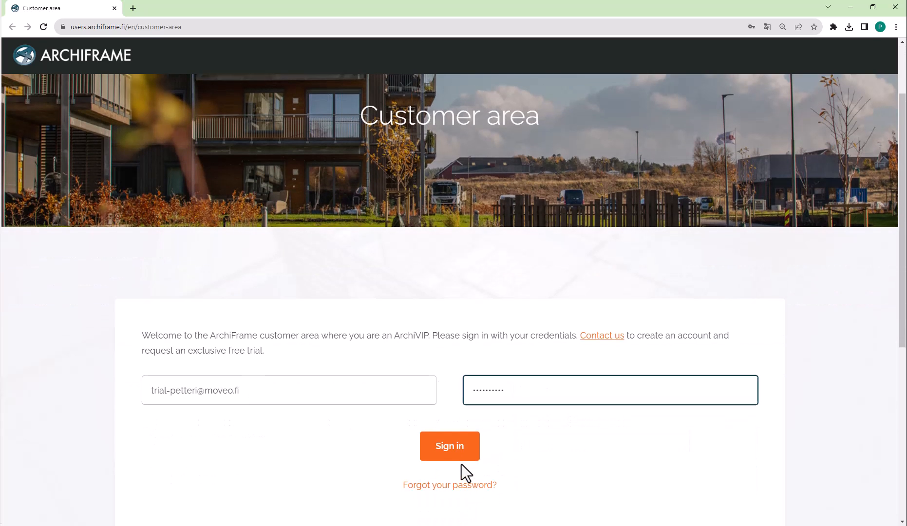
click(449, 445)
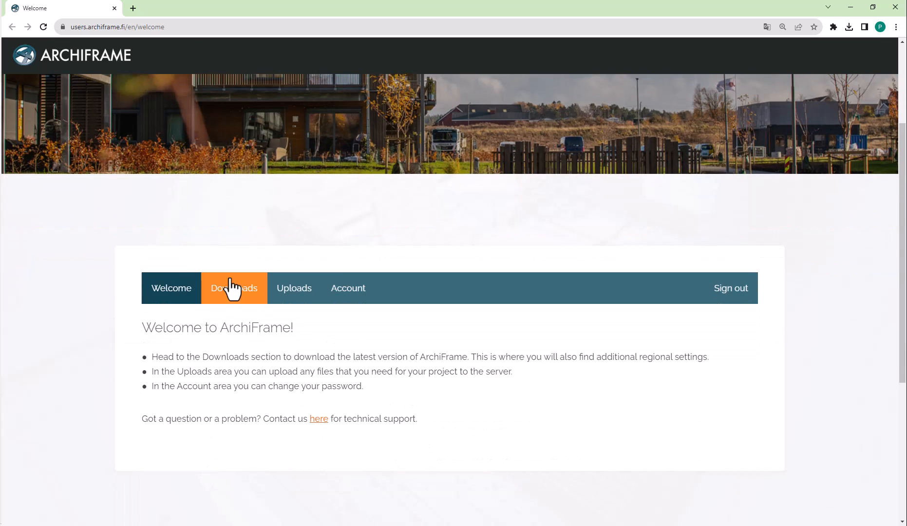
- Open the Downloads section of the ArchiFrame customer area
click(234, 288)
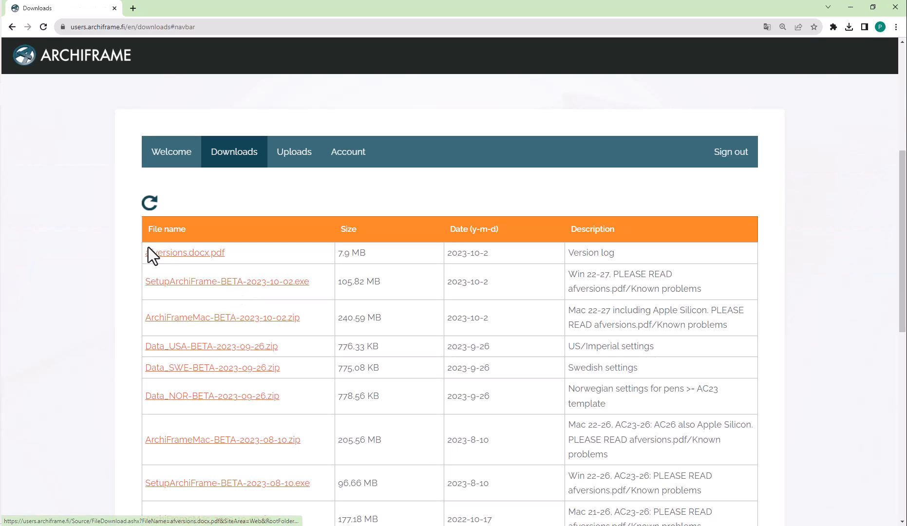
mouse_move(135, 256)
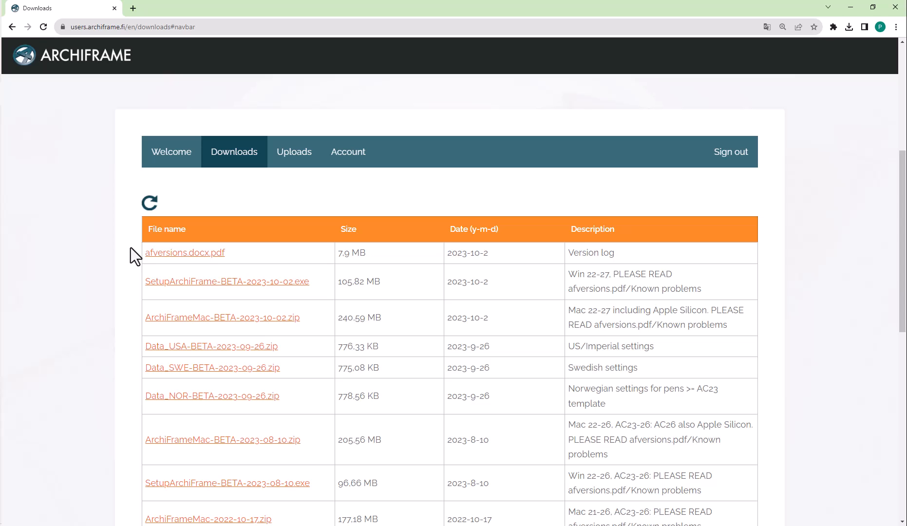
mouse_move(165, 272)
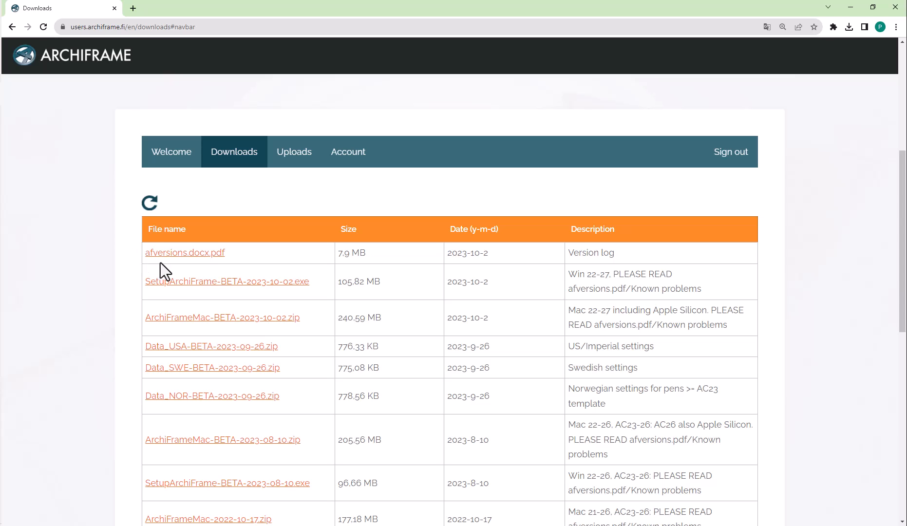
mouse_move(223, 284)
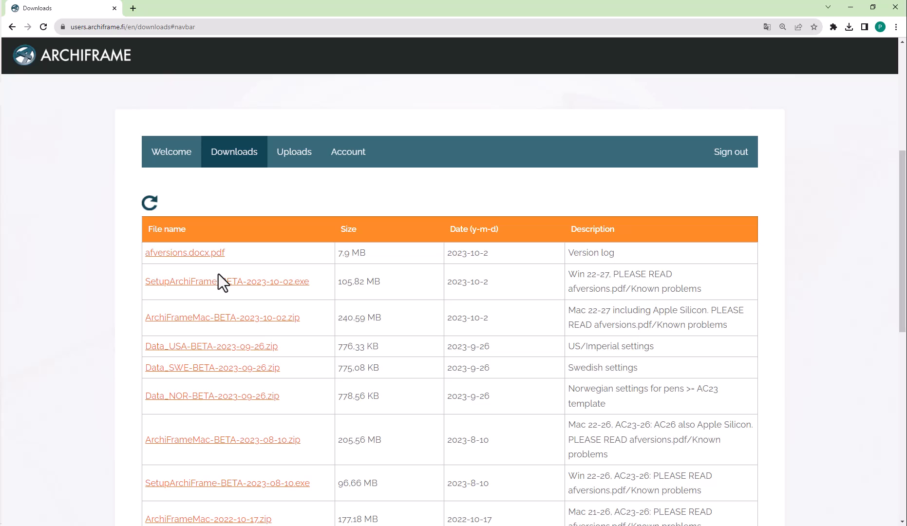
mouse_move(223, 317)
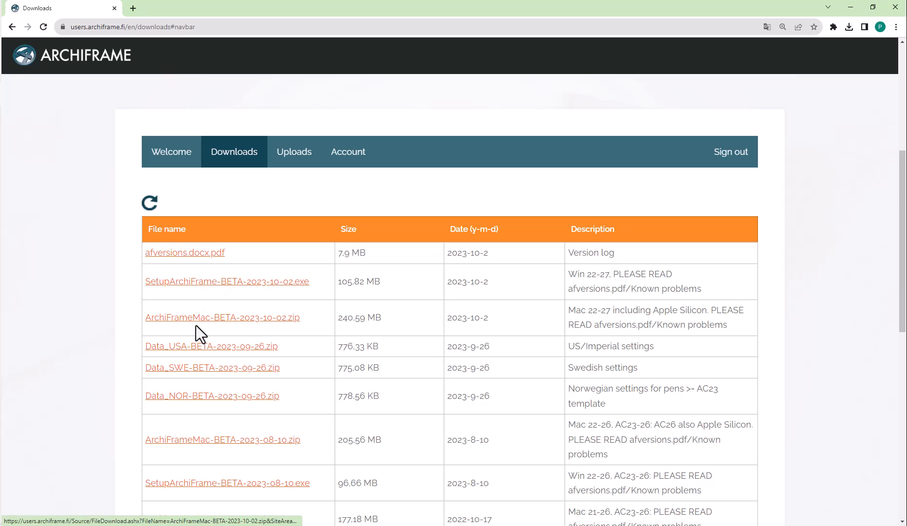
mouse_move(201, 312)
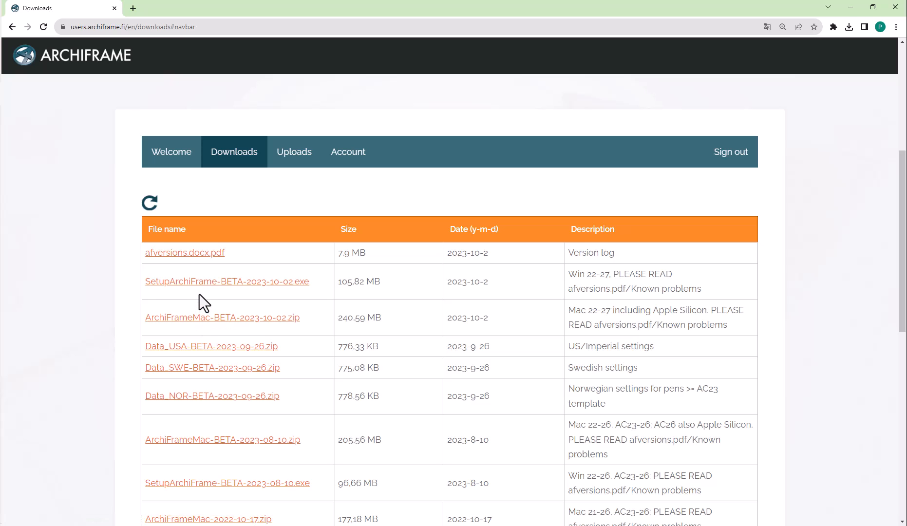
mouse_move(190, 324)
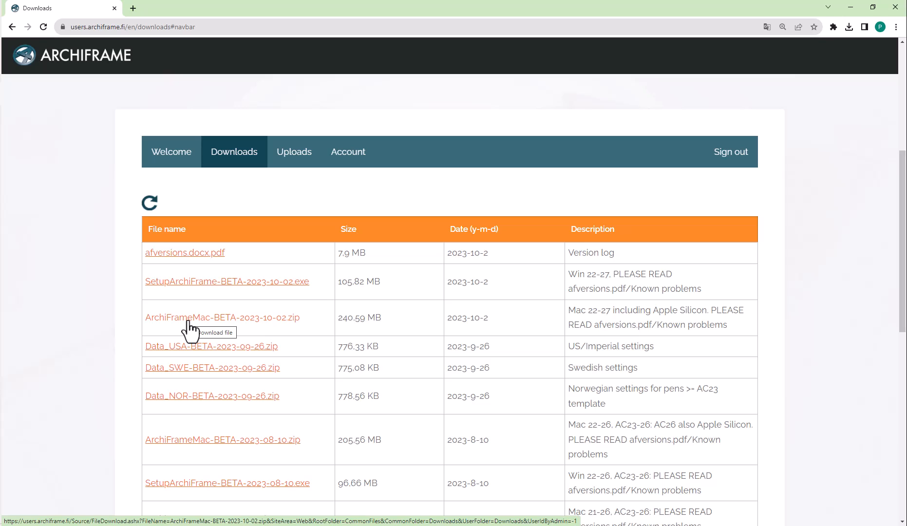
mouse_move(215, 298)
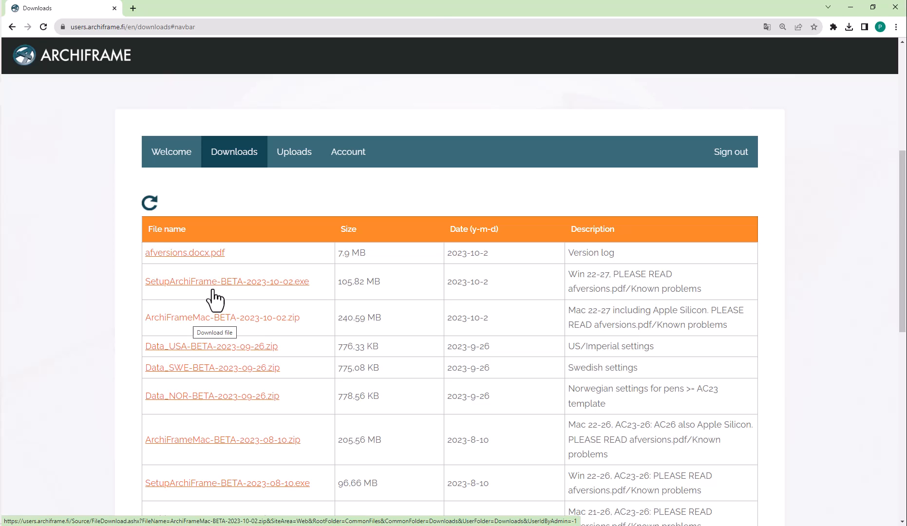
mouse_move(440, 16)
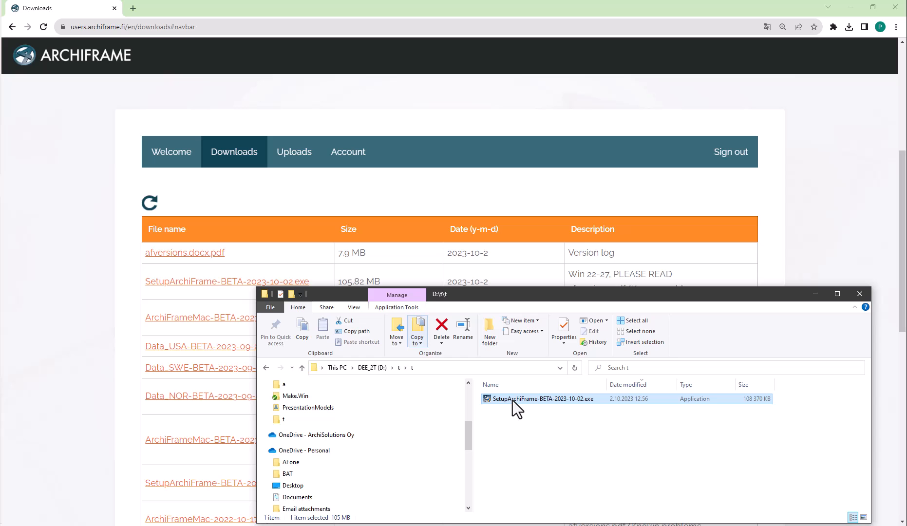
- Launch the ArchiFrame installer in English, accept the license and keep C:\ArchiFrame
double_click(543, 399)
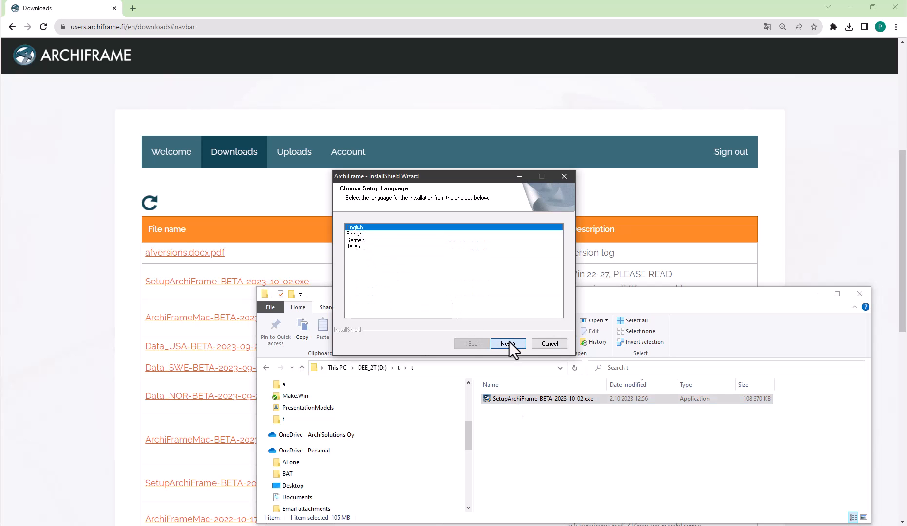
click(506, 344)
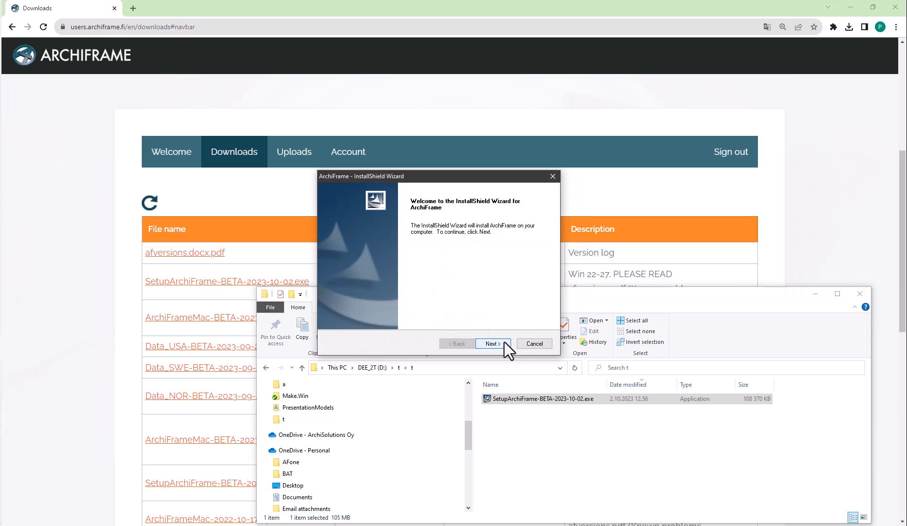
click(493, 343)
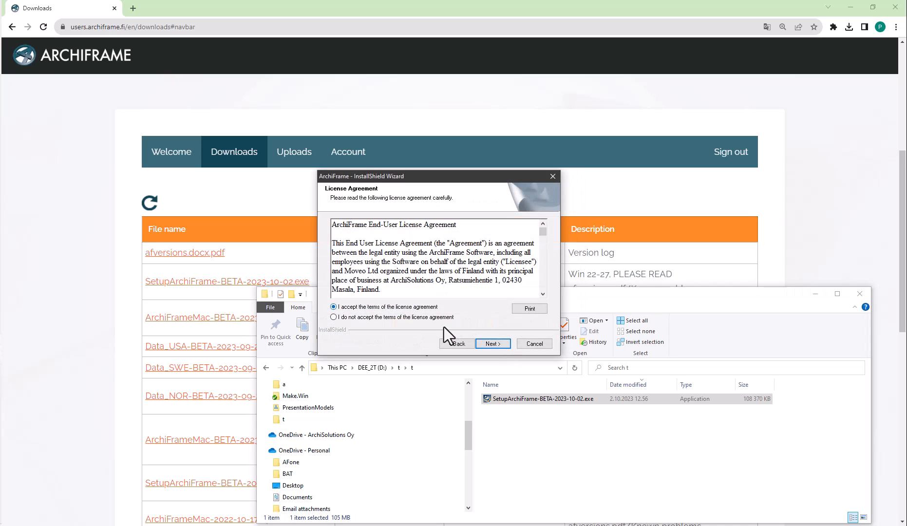
click(491, 343)
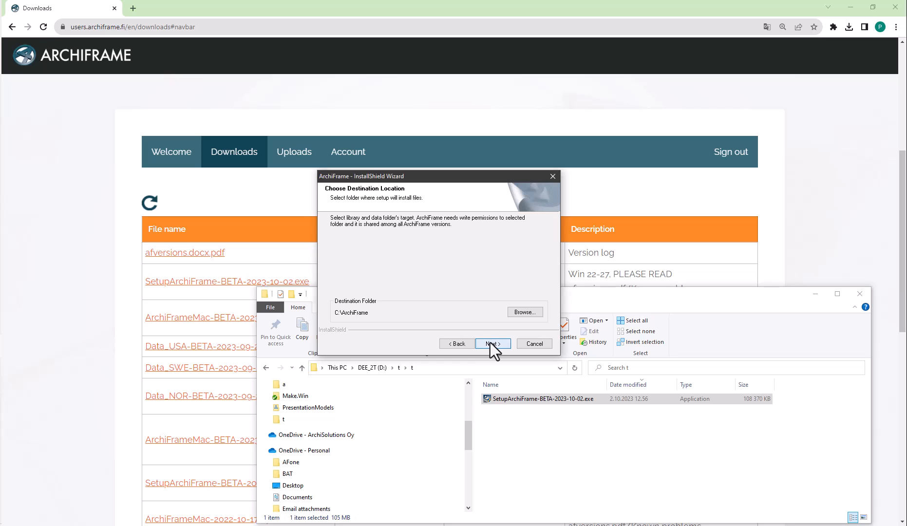
click(491, 343)
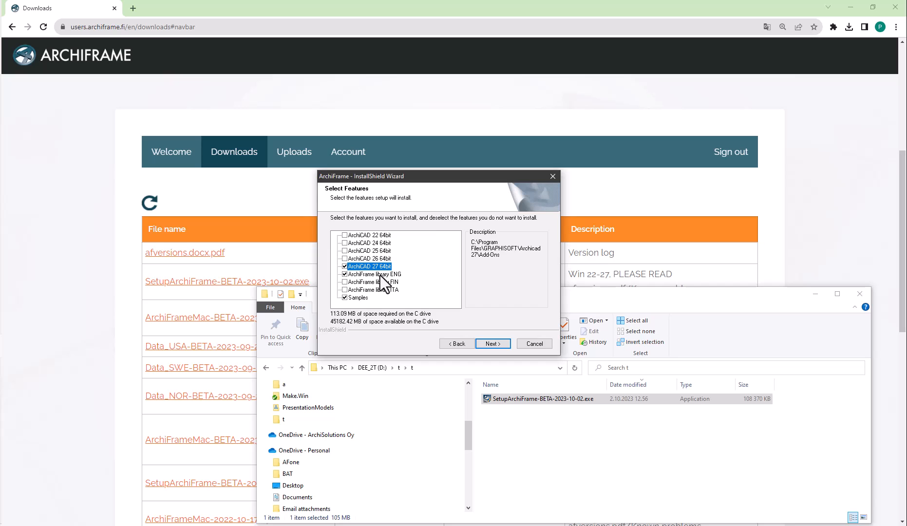
mouse_move(379, 281)
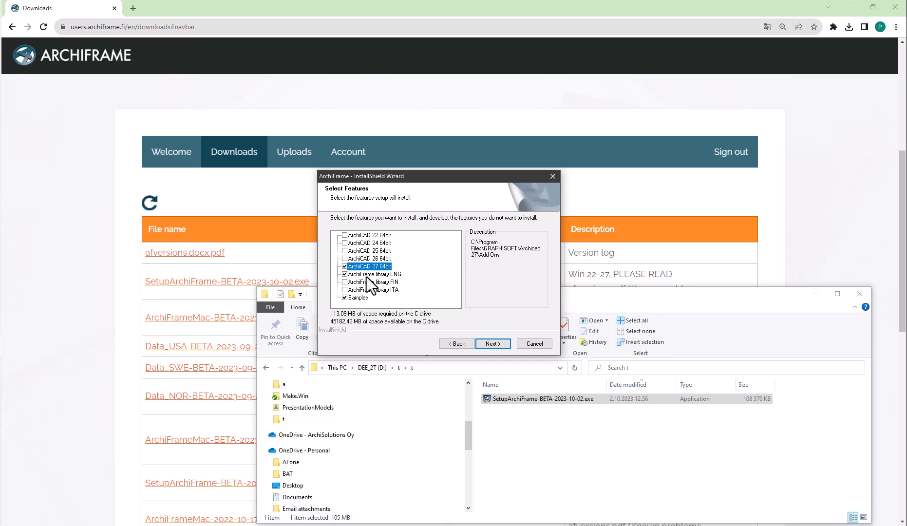
- Install for Archicad 27 with the English library and finish the wizard
click(492, 343)
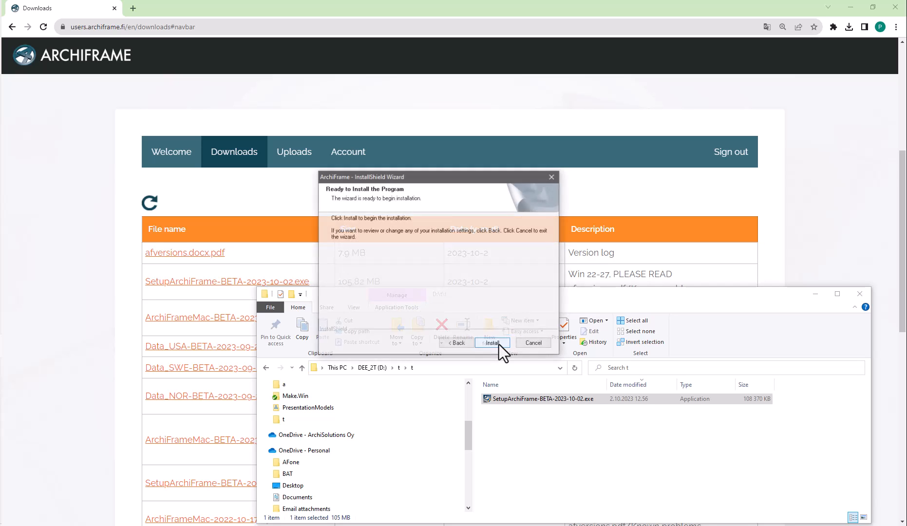
click(493, 342)
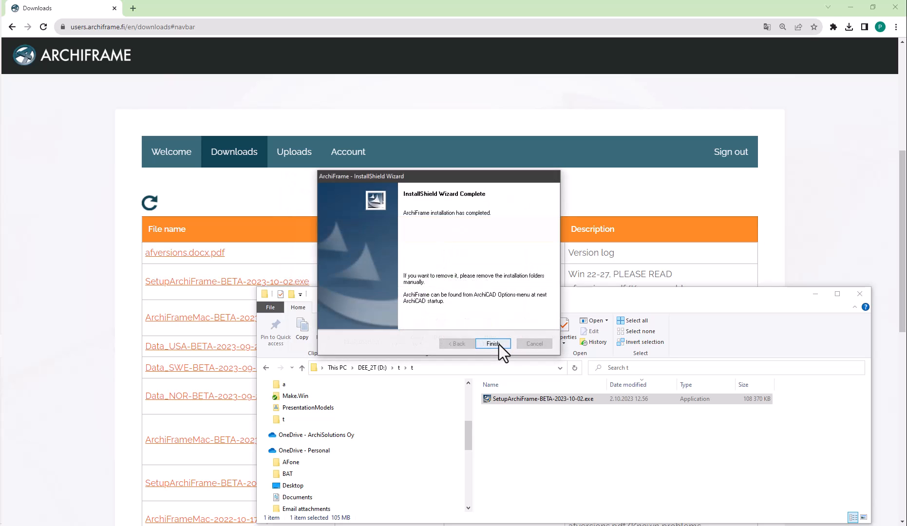
click(493, 343)
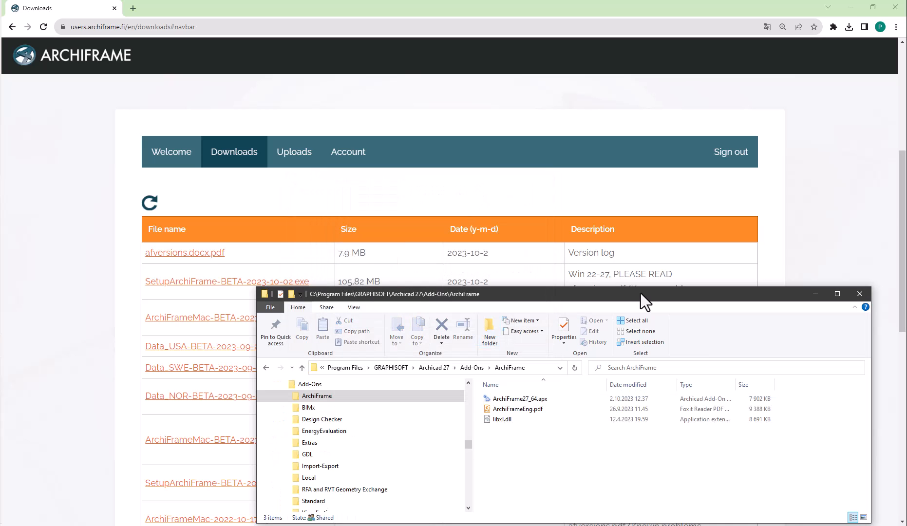